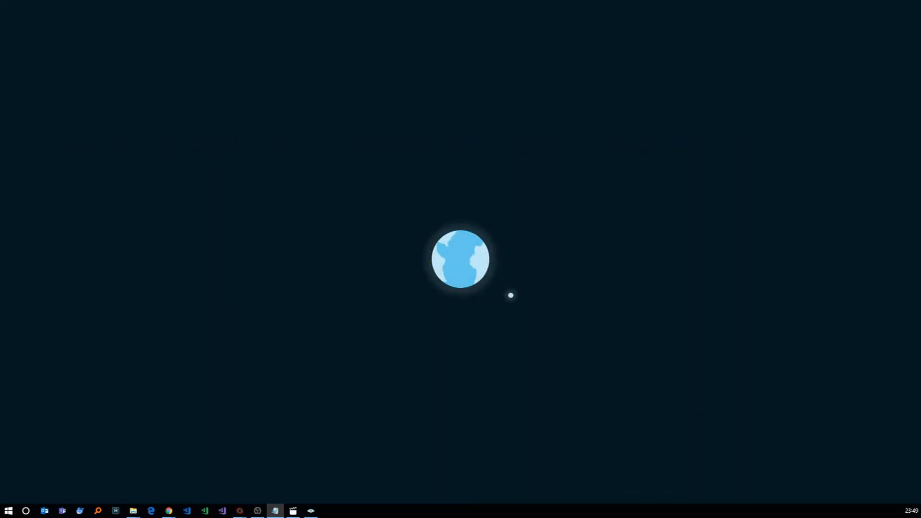
# Browse the Hypriot downloads page listing HypriotOS Raspberry Pi images
pyautogui.click(169, 511)
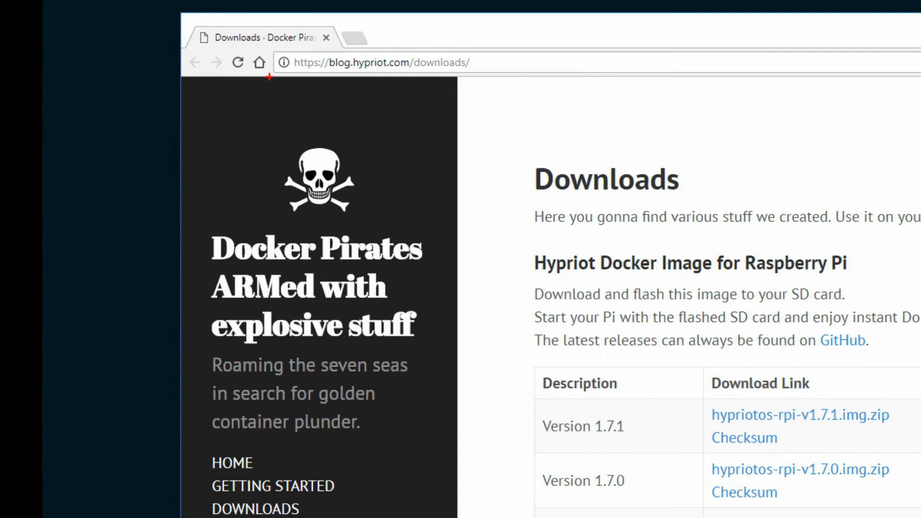
# Download hypriotos-rpi-v1.7.1.img.zip and view it in the Tools folder
pyautogui.click(381, 64)
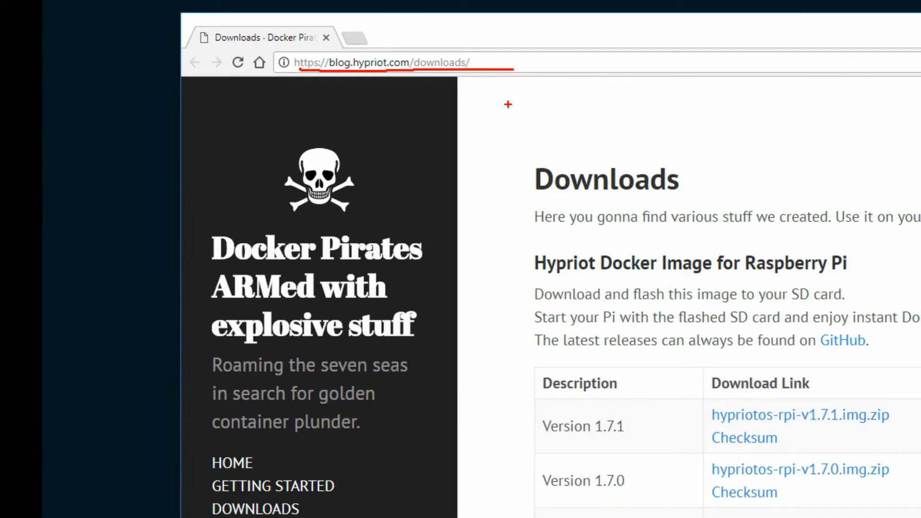
pyautogui.moveTo(619, 222)
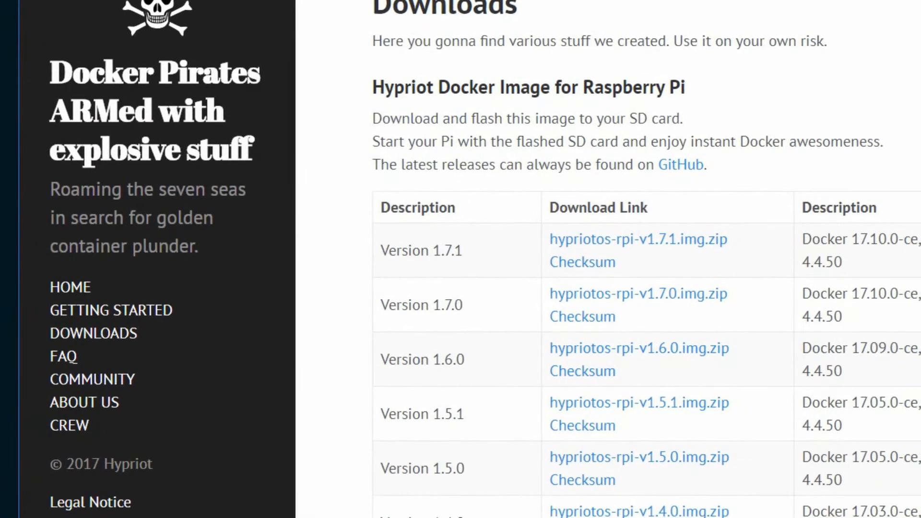
pyautogui.scroll(-3)
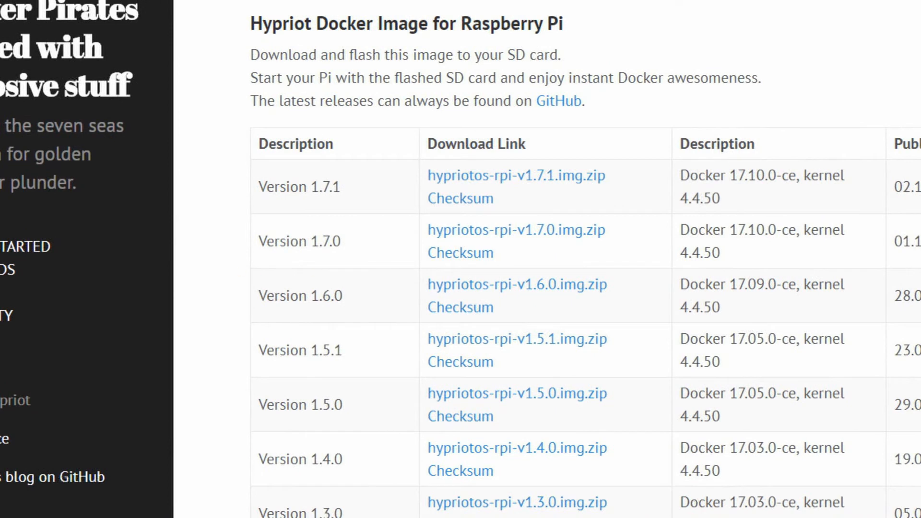
pyautogui.moveTo(267, 201); pyautogui.dragTo(352, 199)
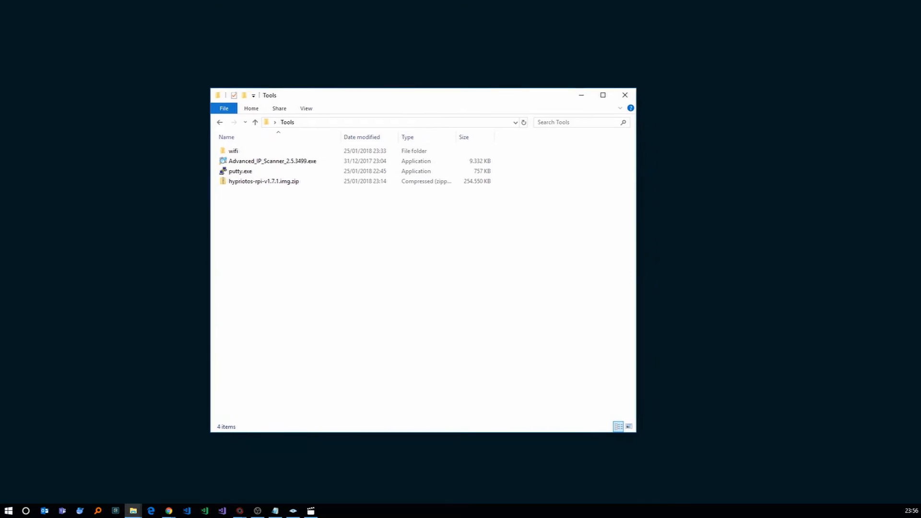
# Extract the zip with 7-Zip into hypriotos-rpi-v1.7.1.img\ and open that folder
pyautogui.click(264, 181)
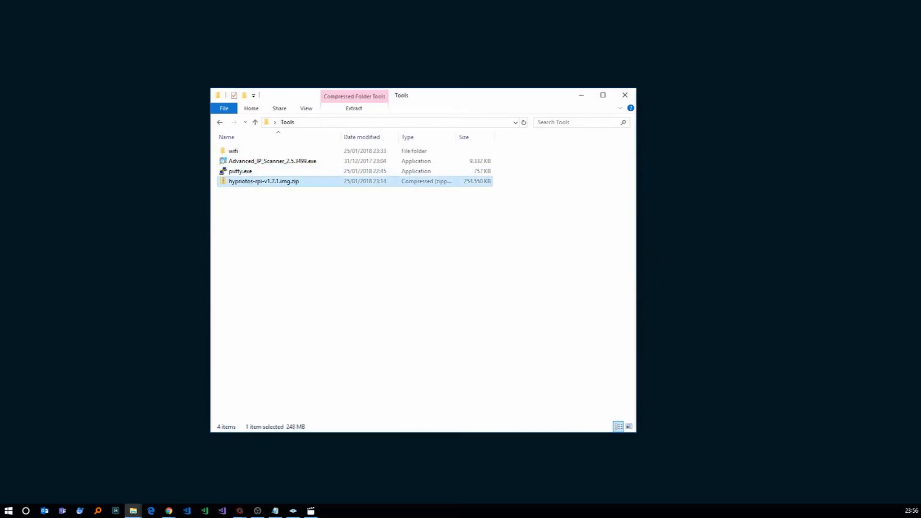
pyautogui.rightClick(263, 181)
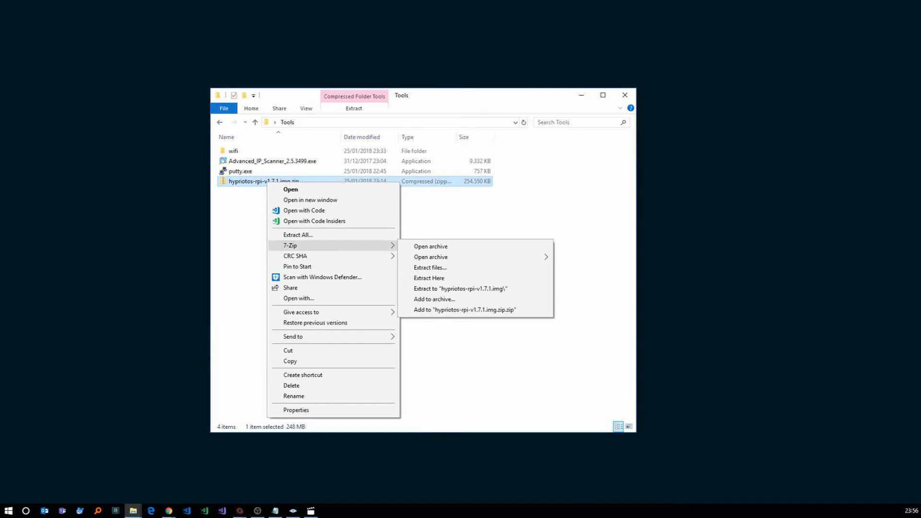
pyautogui.moveTo(461, 289)
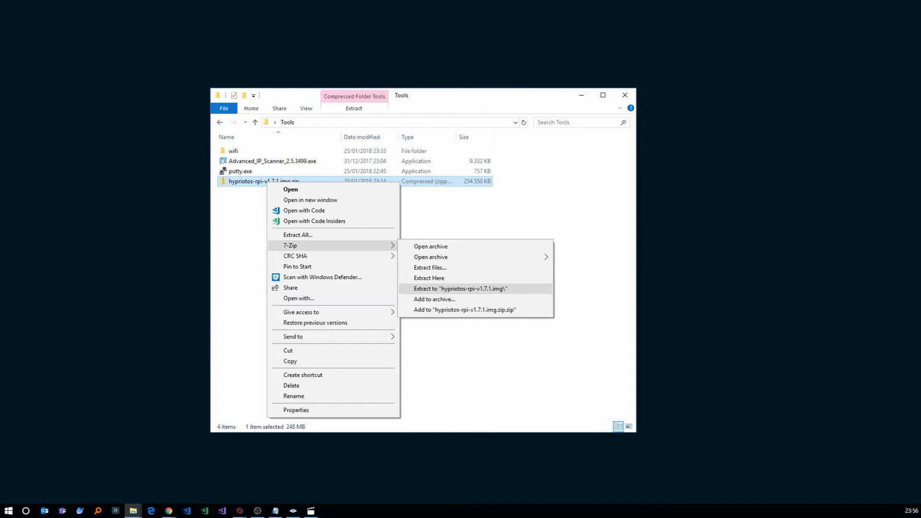
pyautogui.click(462, 289)
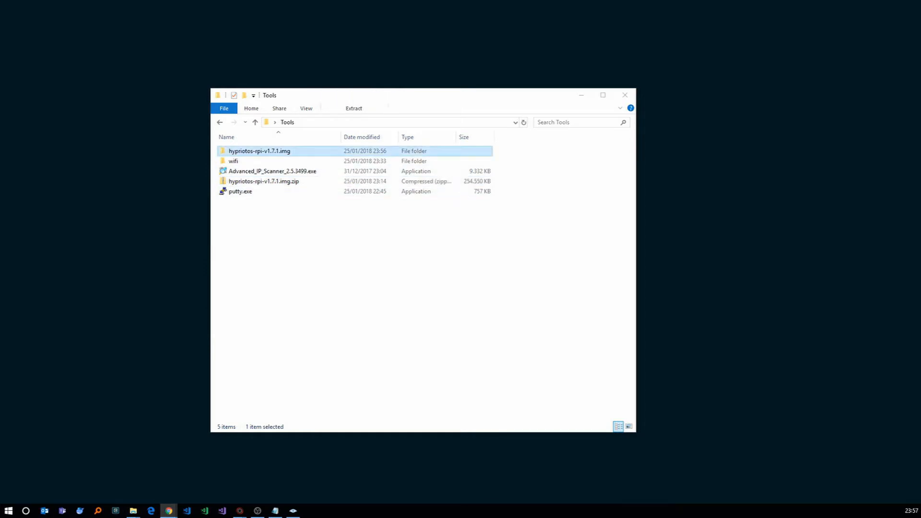
pyautogui.doubleClick(259, 150)
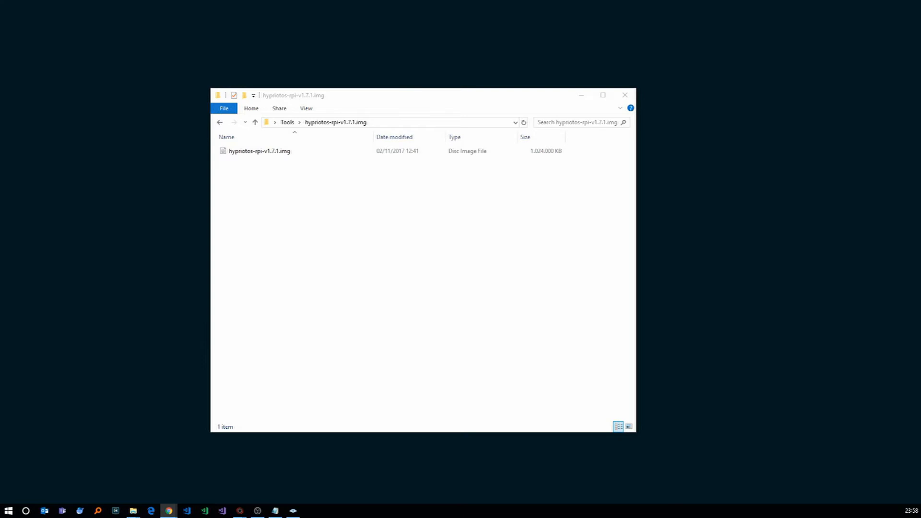
# Launch Win32DiskImager from the Start menu search
pyautogui.write('wind')
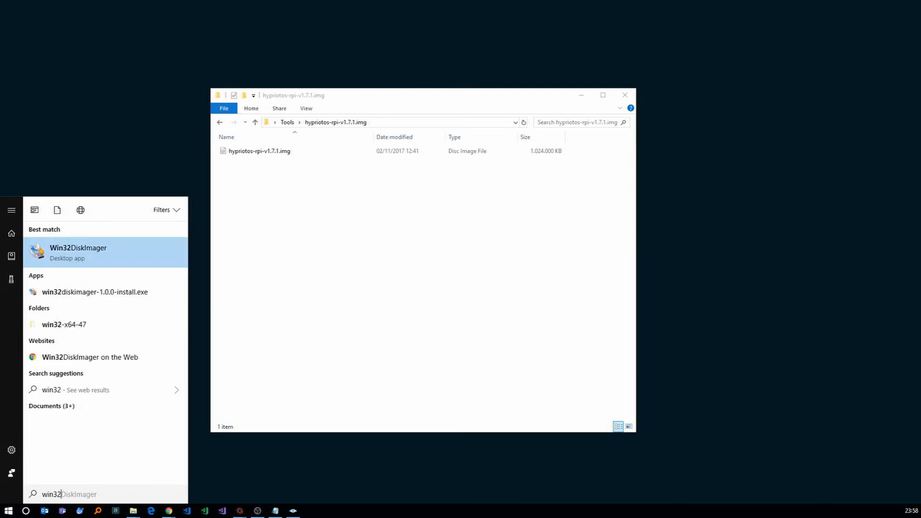
pyautogui.click(78, 252)
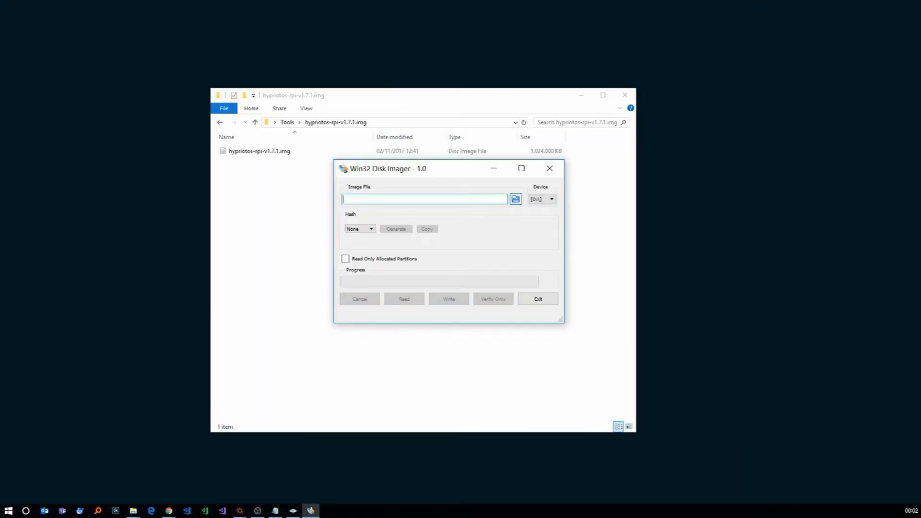
# Choose hypriotos-rpi-v1.7.1.img as the image file, keeping drive D: as the device
pyautogui.click(515, 199)
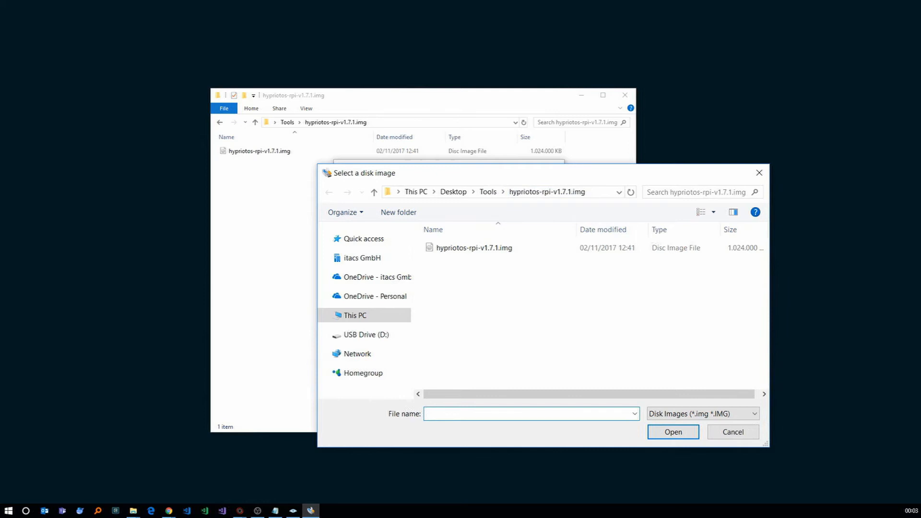
pyautogui.click(474, 248)
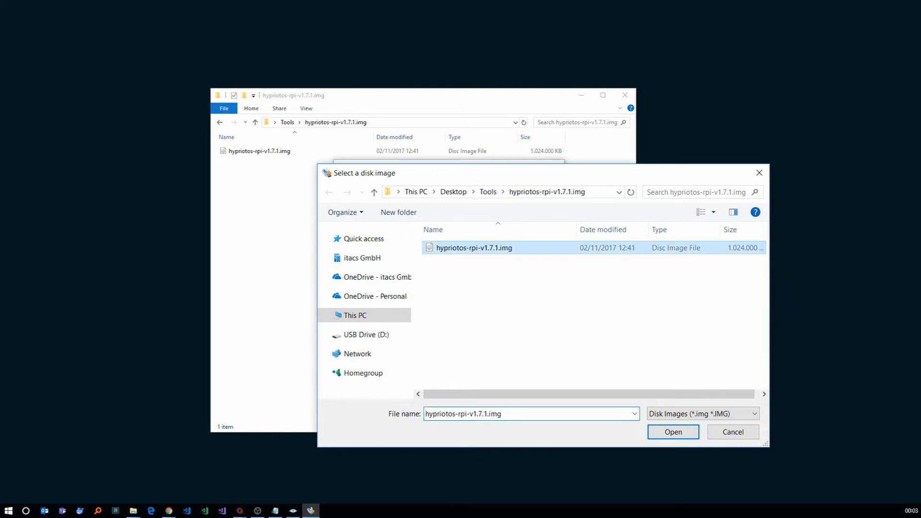
pyautogui.click(672, 432)
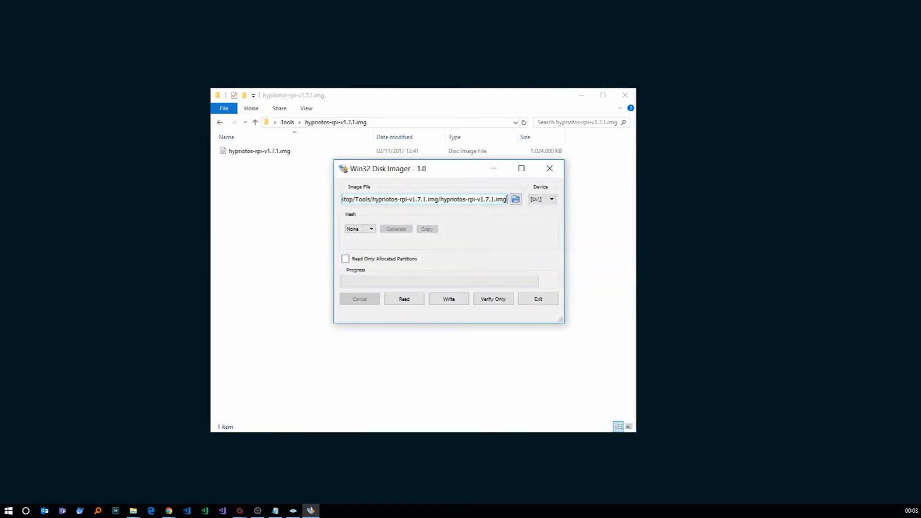
pyautogui.moveTo(388, 169); pyautogui.dragTo(377, 159)
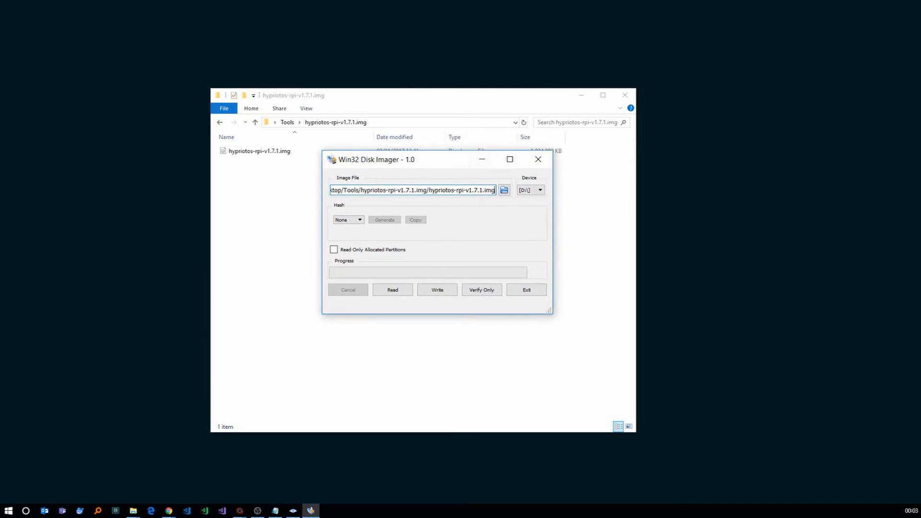
pyautogui.moveTo(437, 290)
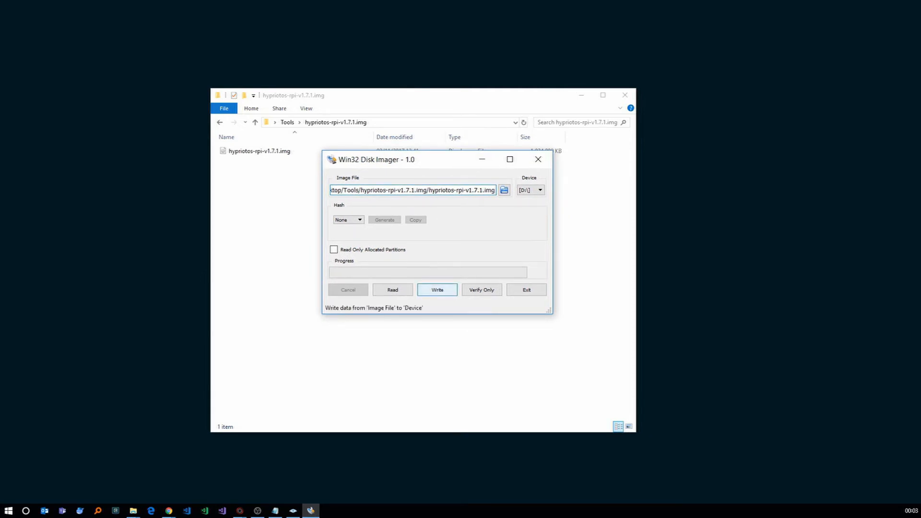
# Write the image to drive D:, confirming the overwrite warning and success notice
pyautogui.click(438, 290)
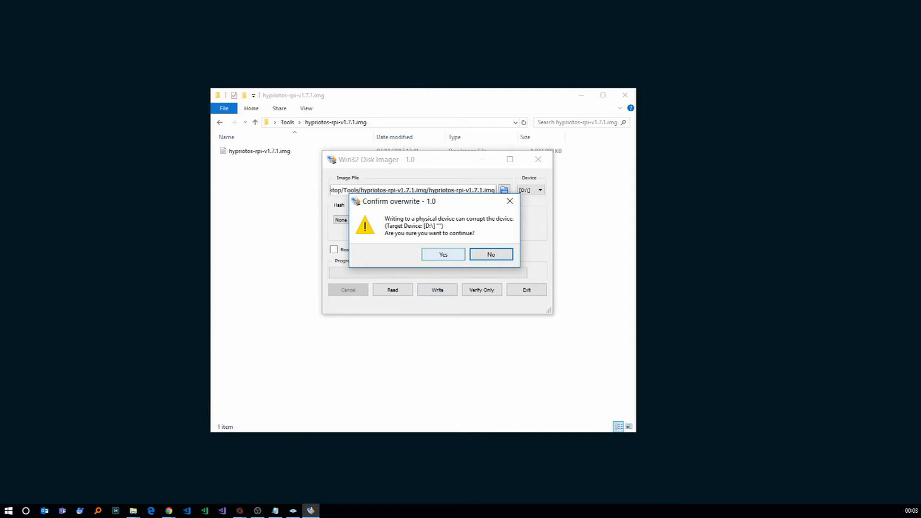
pyautogui.click(442, 254)
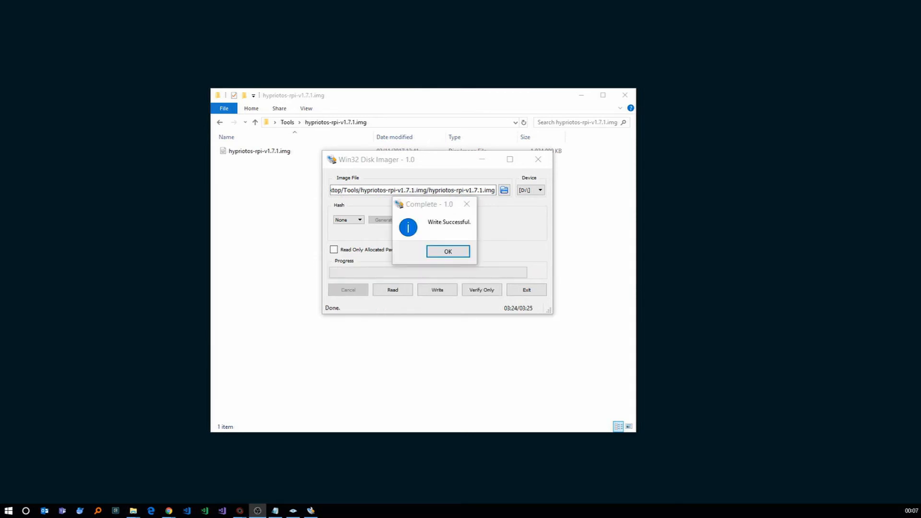
pyautogui.click(447, 251)
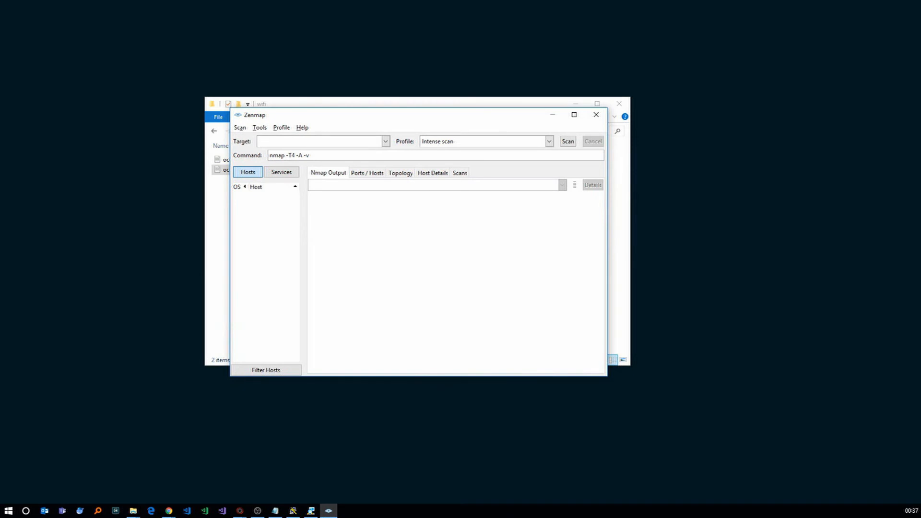
# Ping-scan 192.168.2.100/24 with nmap -sn, filter hosts by 'black', and launch PuTTY
pyautogui.write('192.168.')
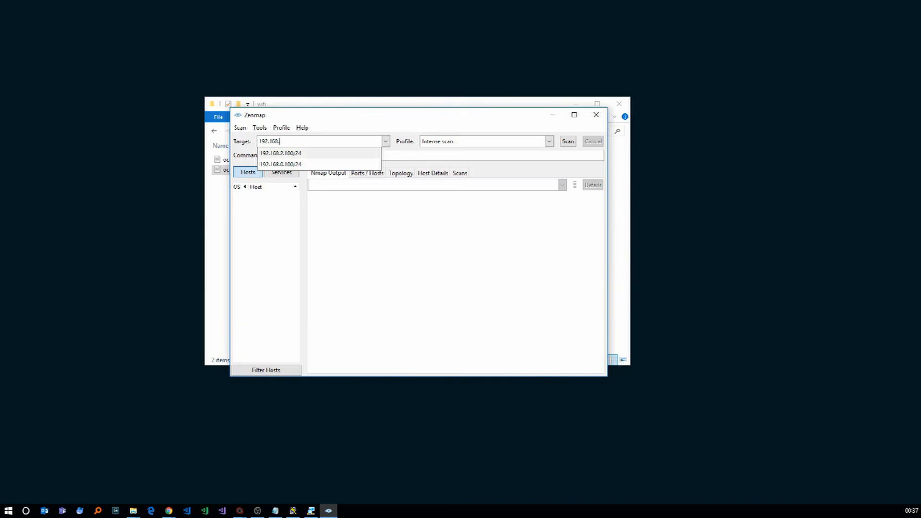
pyautogui.click(282, 154)
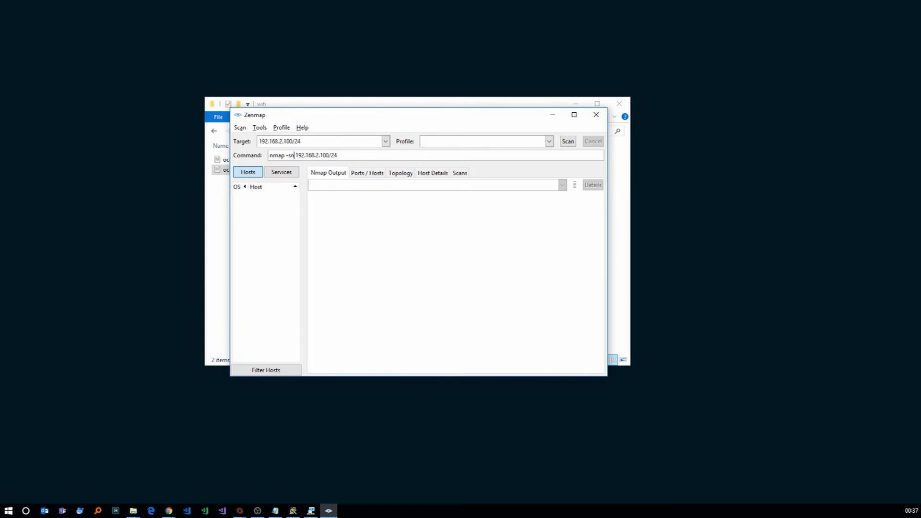
pyautogui.click(567, 141)
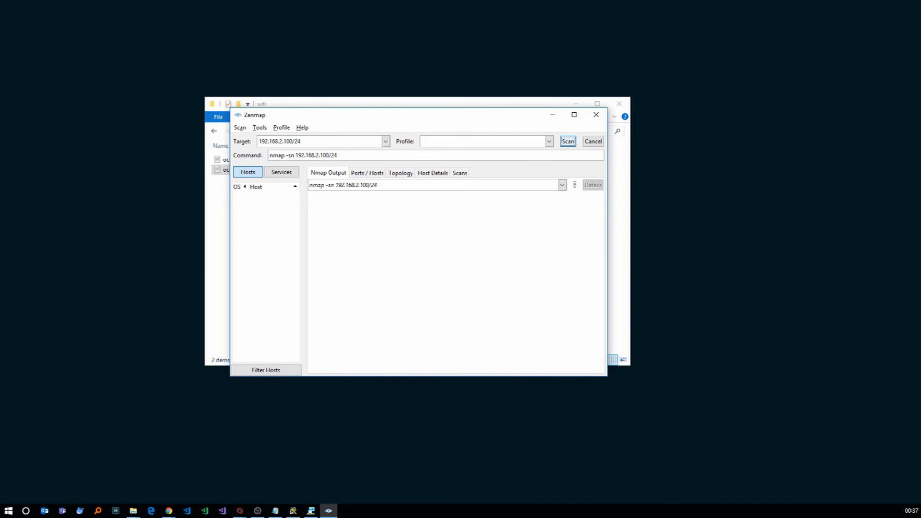
pyautogui.write('black')
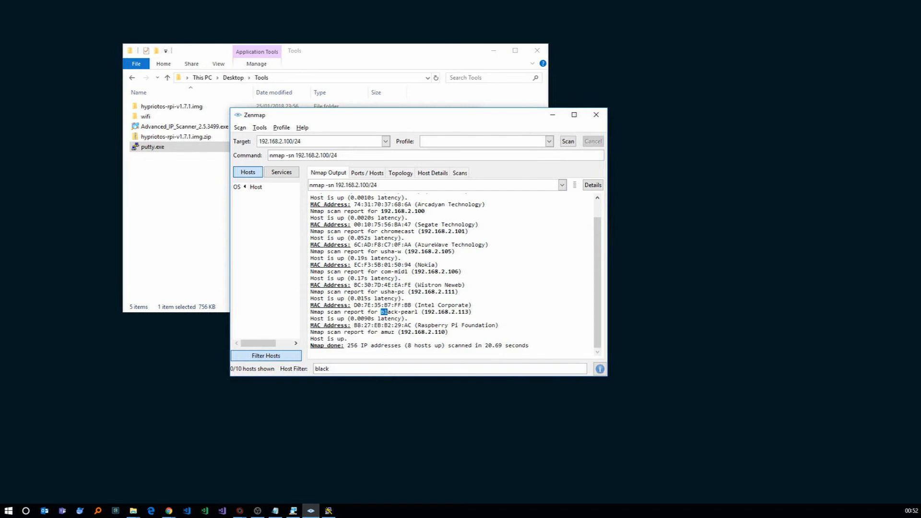
pyautogui.doubleClick(399, 312)
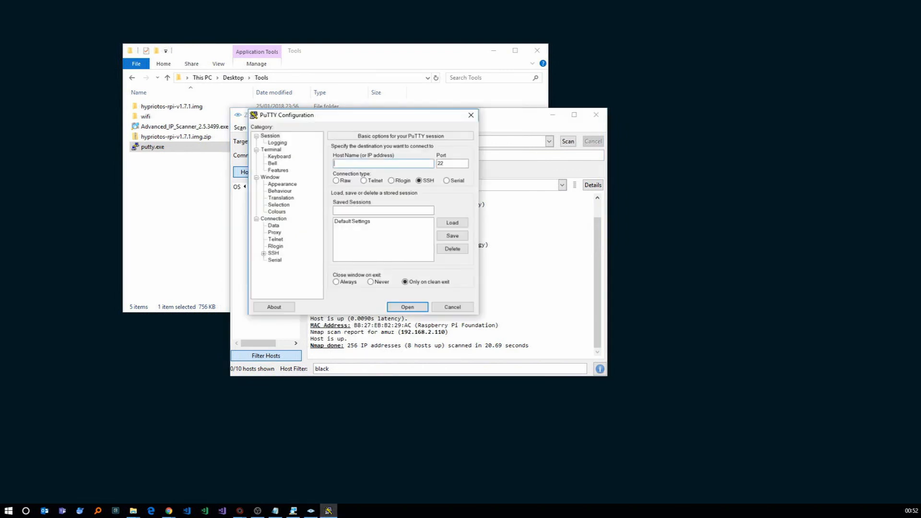
# Paste 192.168.2.113 as host name and open the SSH connection on port 22
pyautogui.rightClick(382, 164)
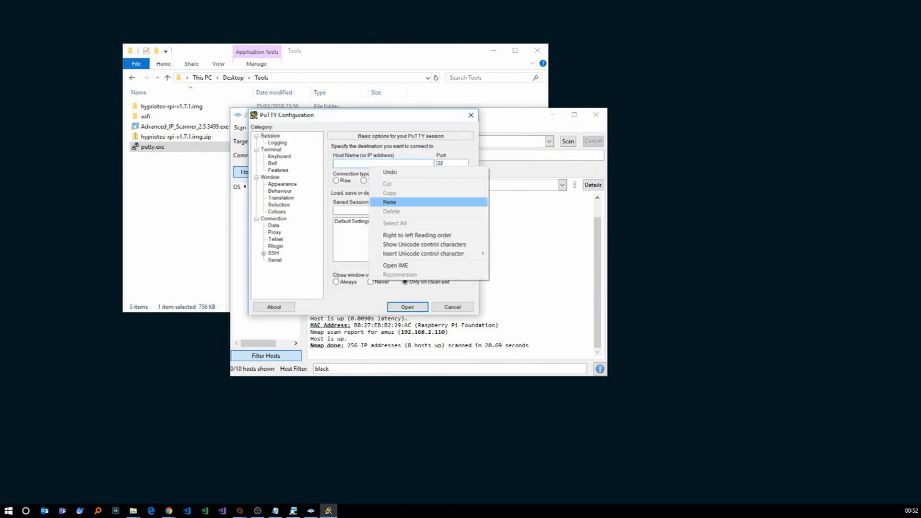
pyautogui.click(388, 203)
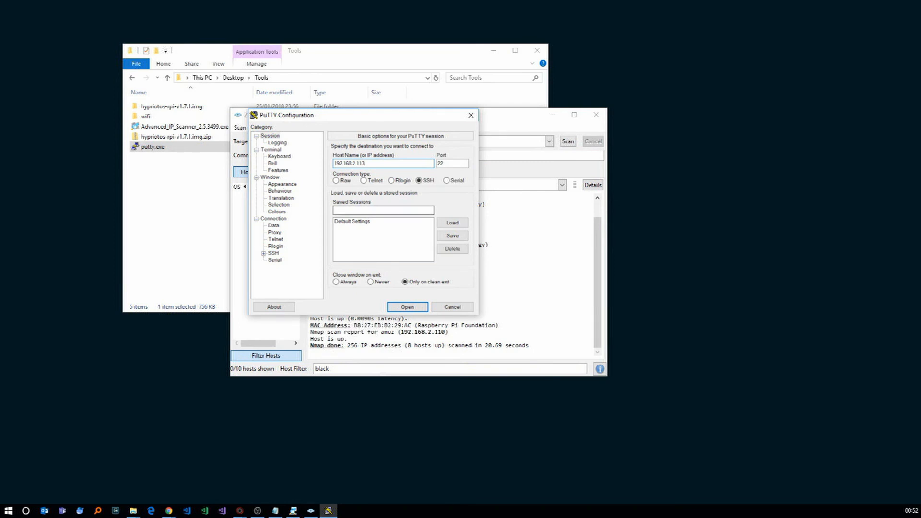
pyautogui.click(406, 307)
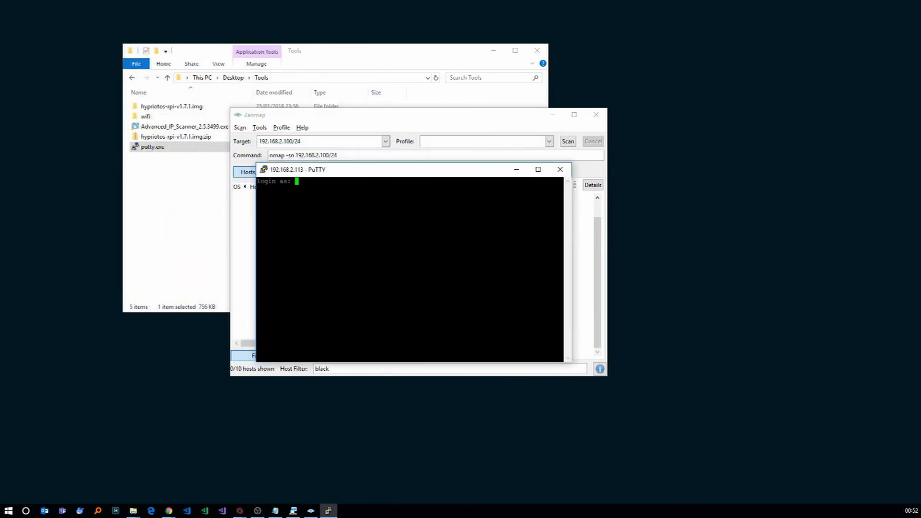
# Log in as pirate on black-pearl and begin a docker command
pyautogui.write('pira')
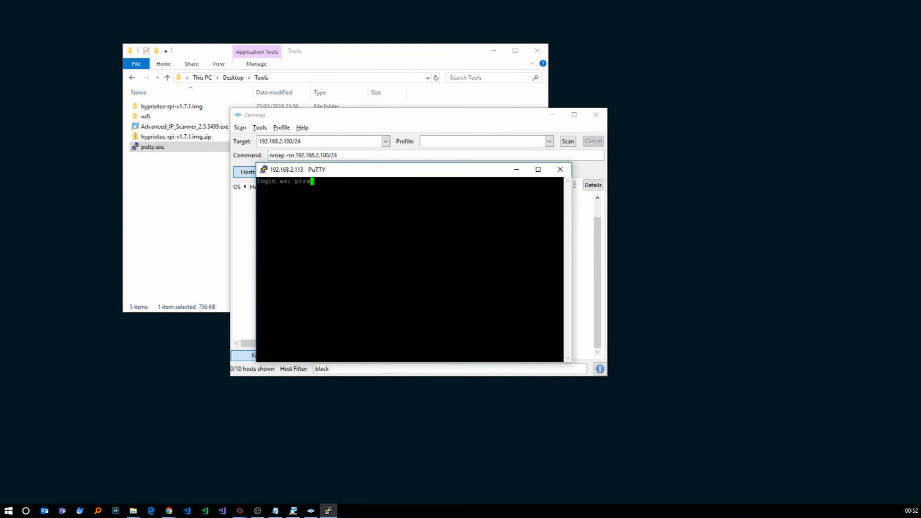
pyautogui.write('te')
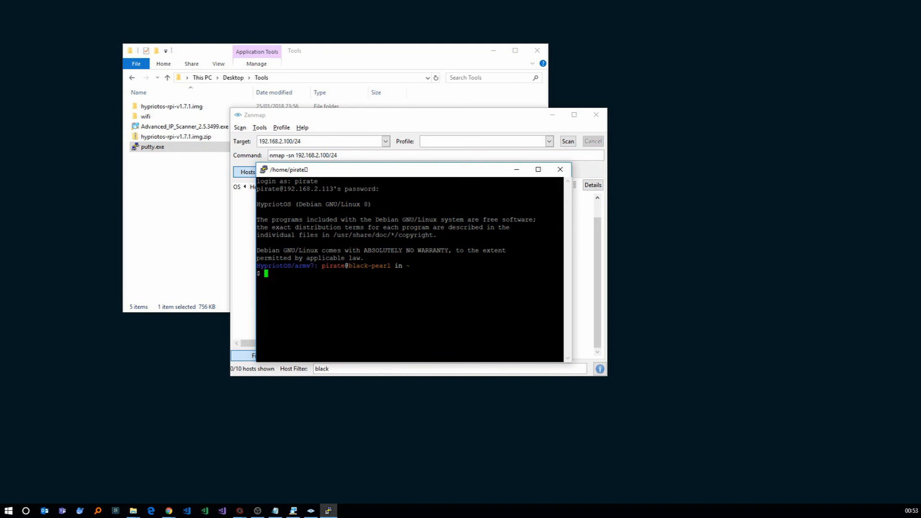
pyautogui.write('dock')
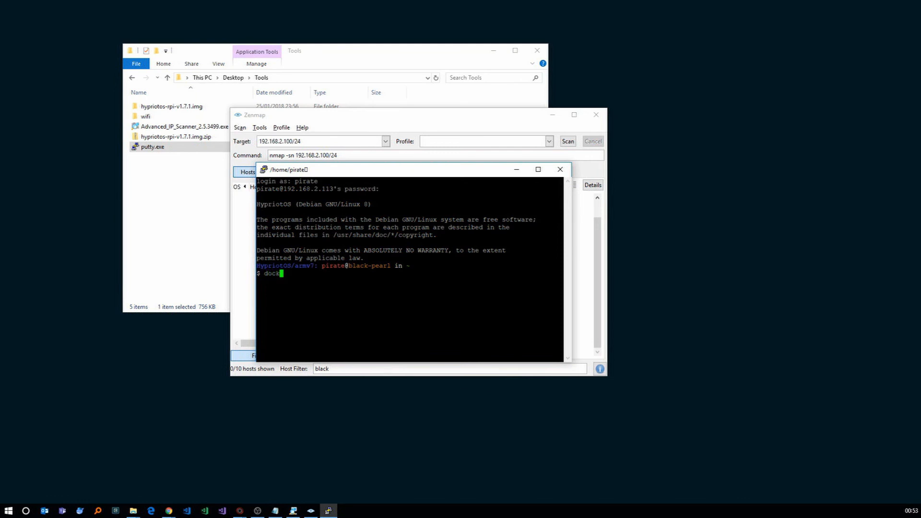